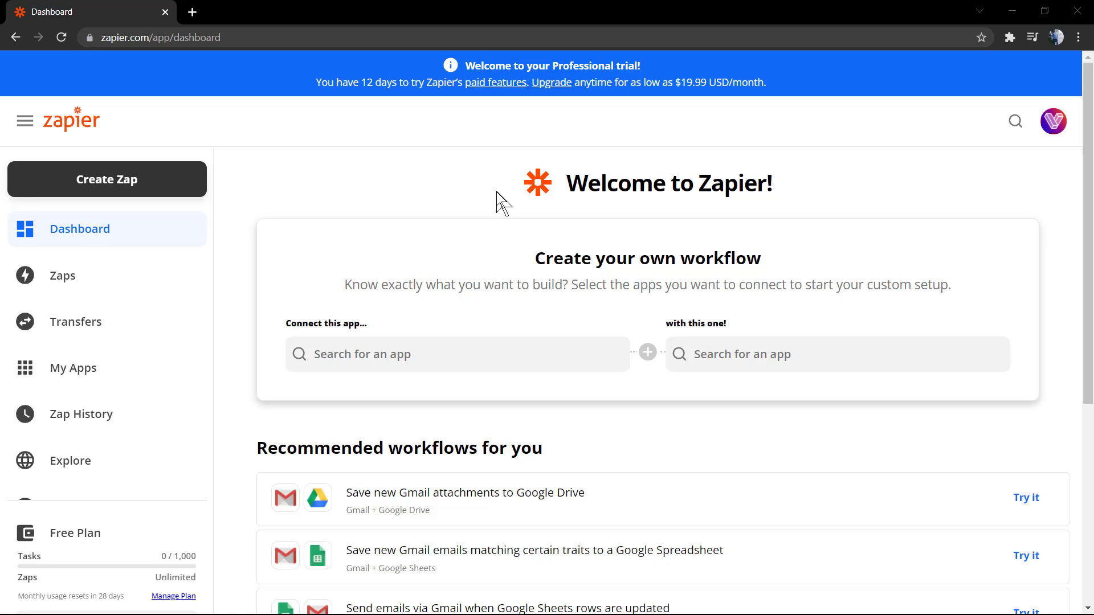
Open the profile avatar menu in the top-right of the Zapier dashboard.
{"action": "scroll", "scroll_direction": "down", "scroll_amount": 3}
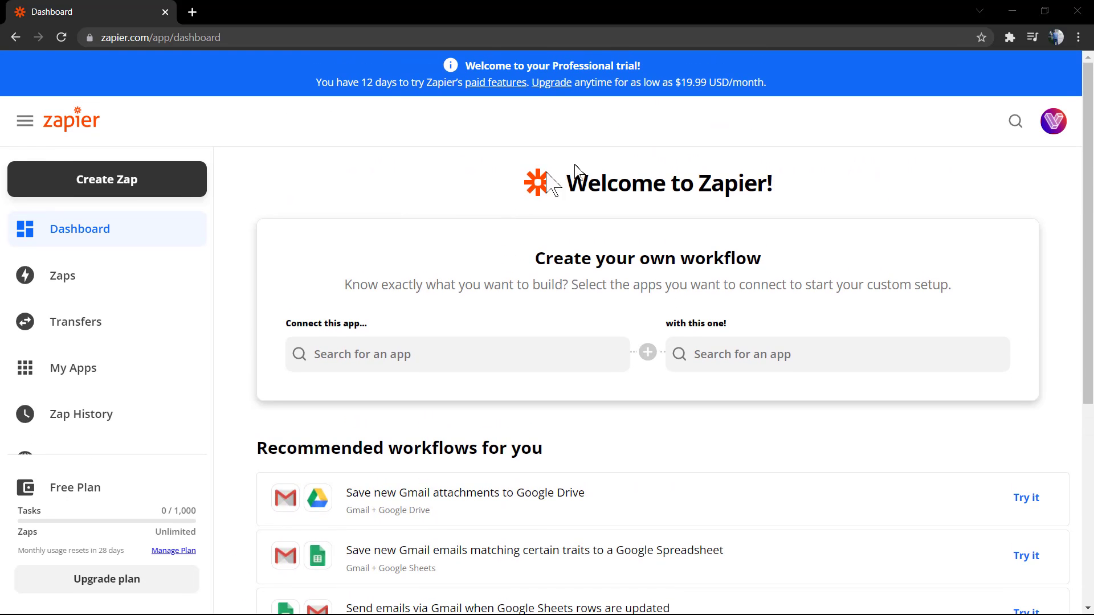
{"action": "left_click", "coordinate": [1053, 121]}
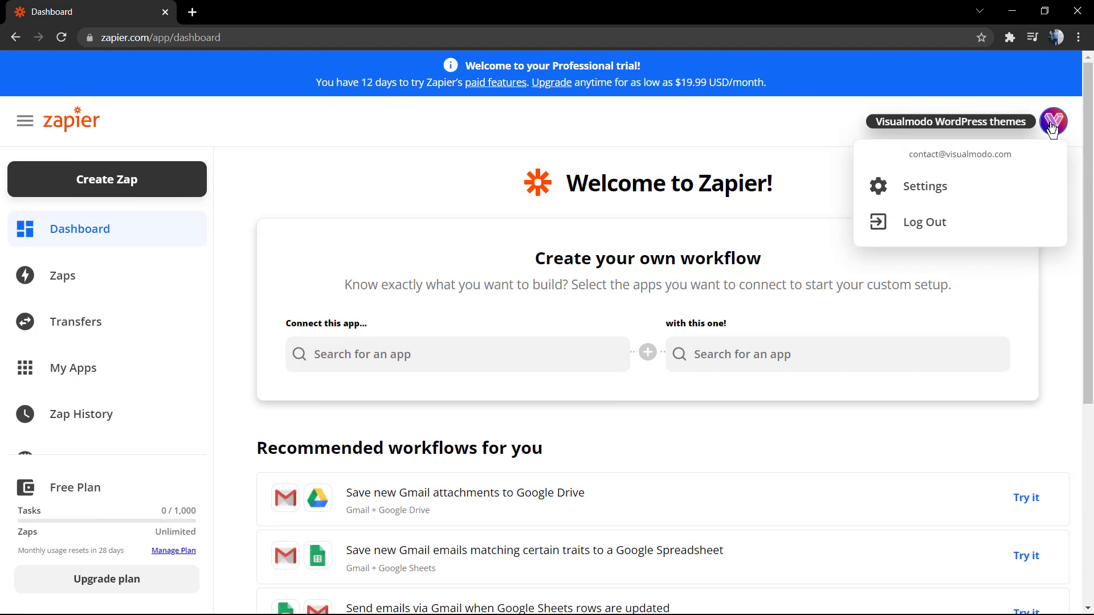
Choose Settings from the account menu to reach My Profile.
{"action": "left_click", "coordinate": [923, 187]}
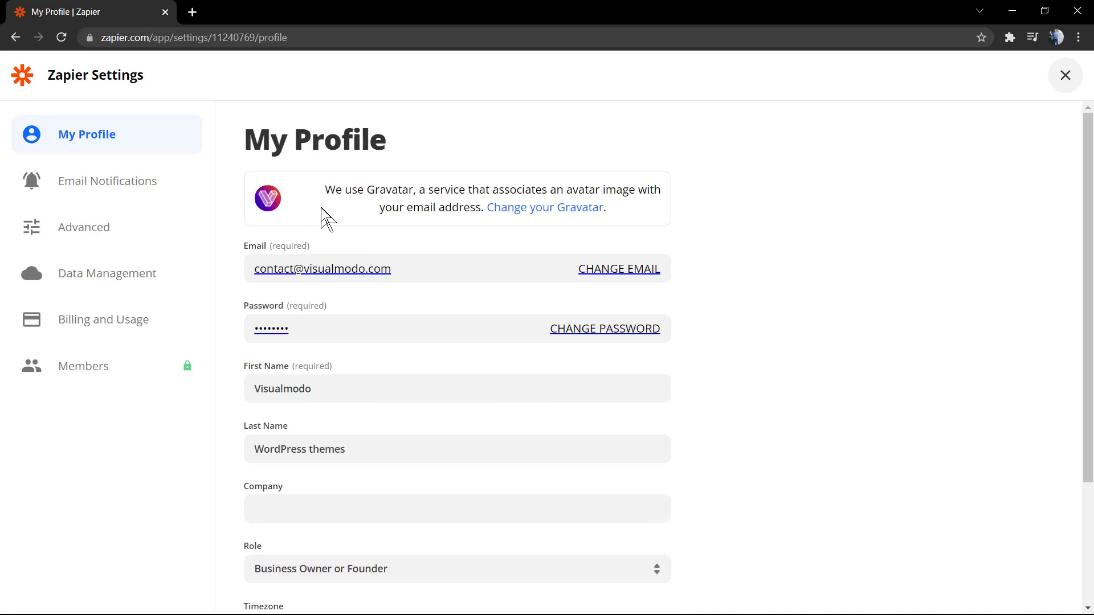
{"action": "mouse_move", "coordinate": [104, 319]}
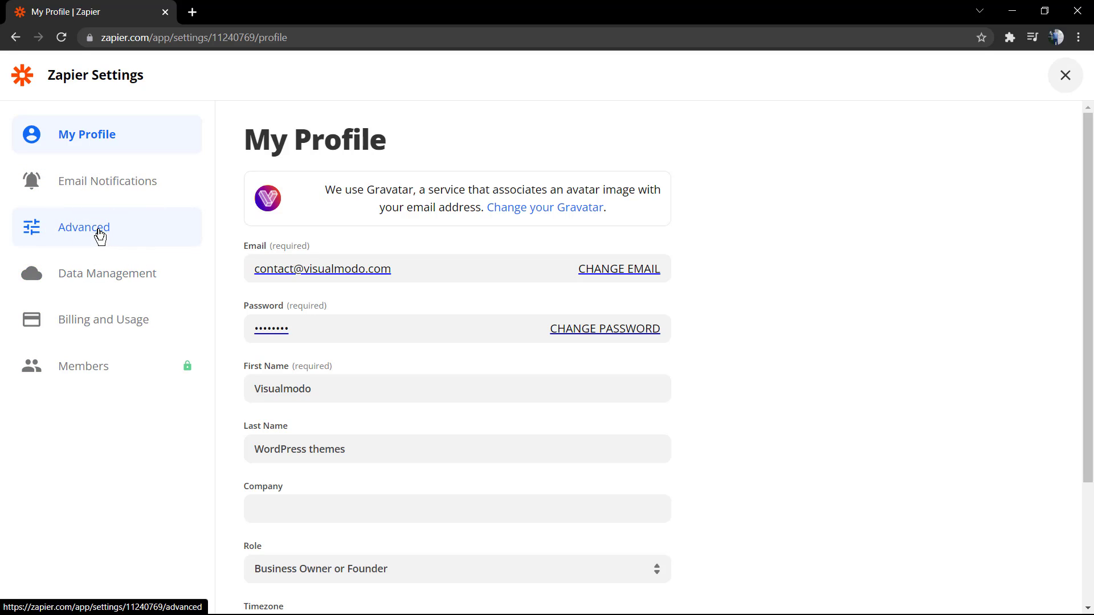
Go to Advanced > Two-Factor Authentication and launch the setup wizard.
{"action": "left_click", "coordinate": [84, 227]}
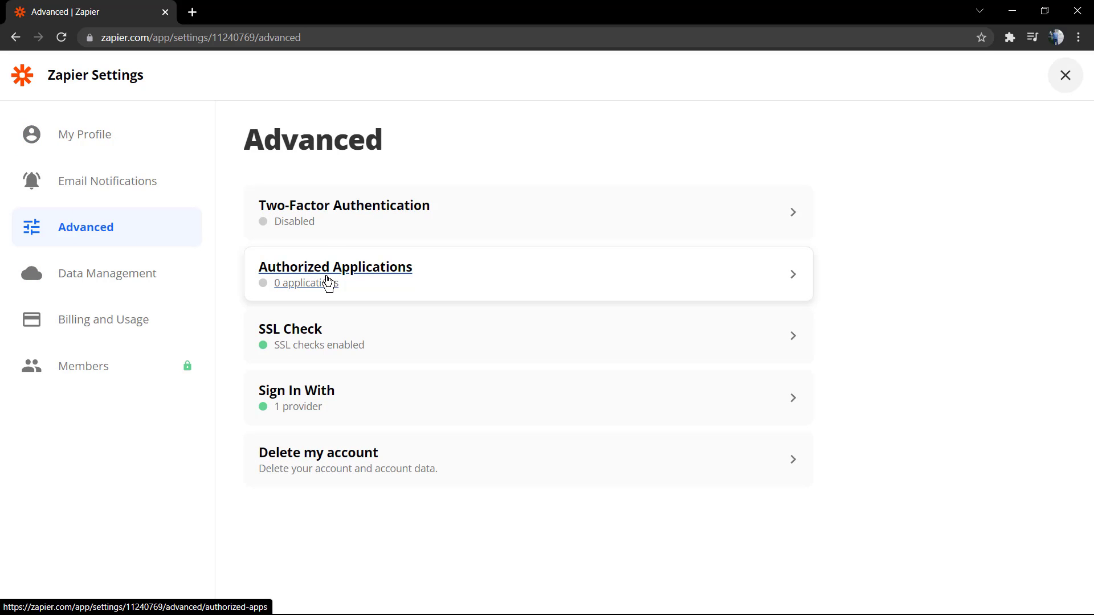
{"action": "mouse_move", "coordinate": [343, 205]}
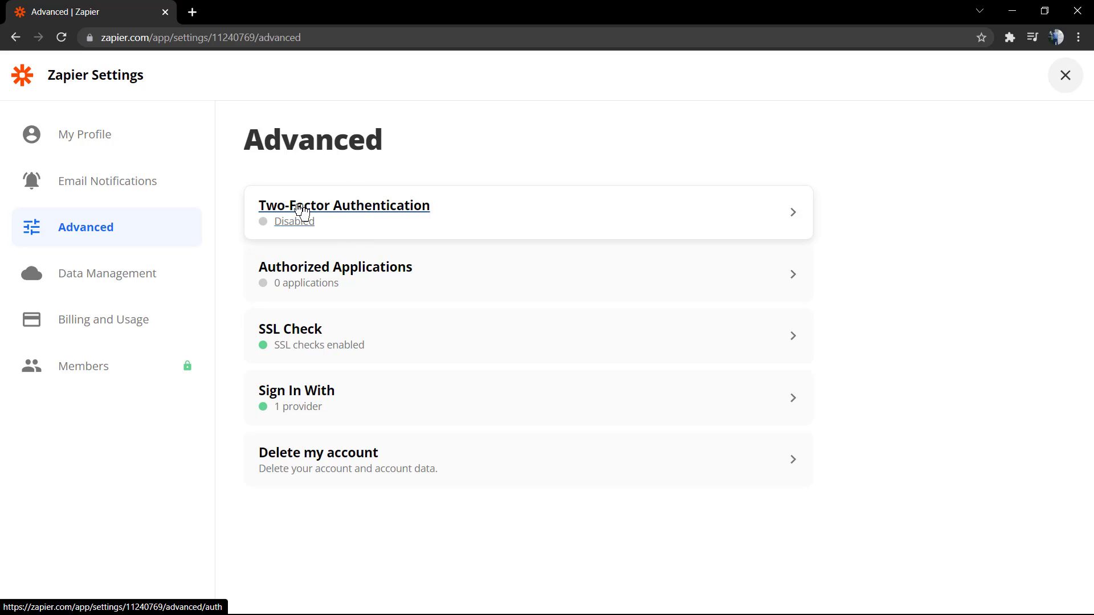
{"action": "left_click", "coordinate": [343, 205]}
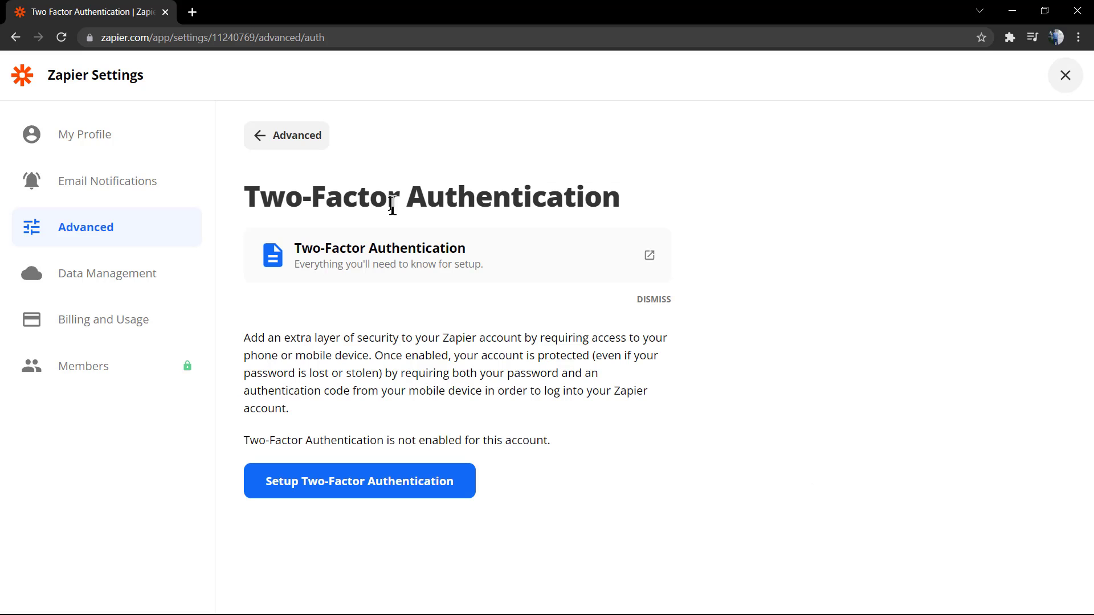
{"action": "mouse_move", "coordinate": [451, 343]}
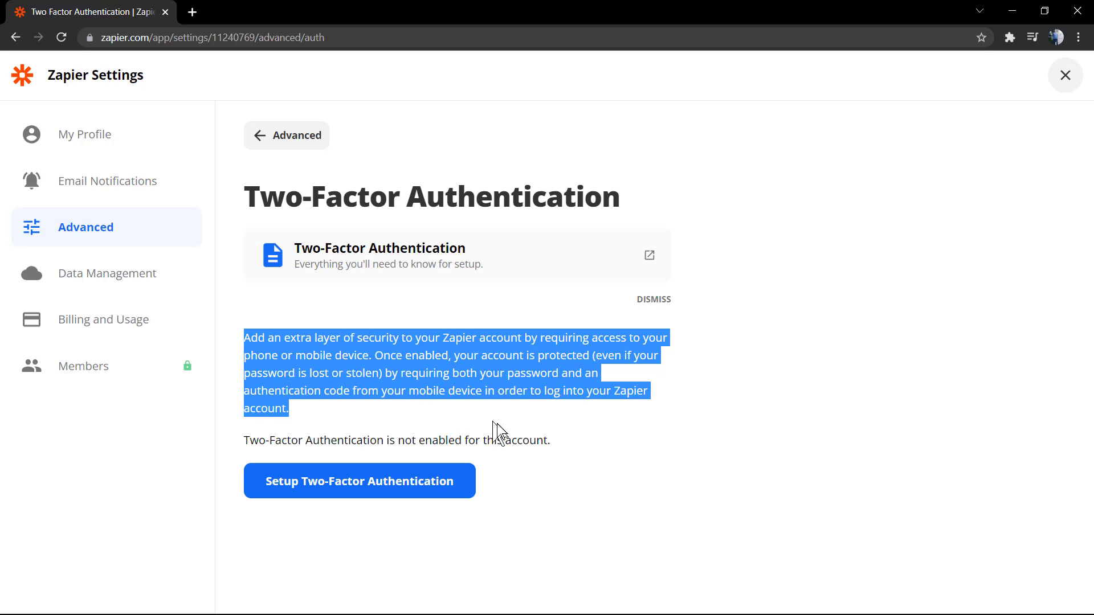
{"action": "left_click", "coordinate": [237, 342]}
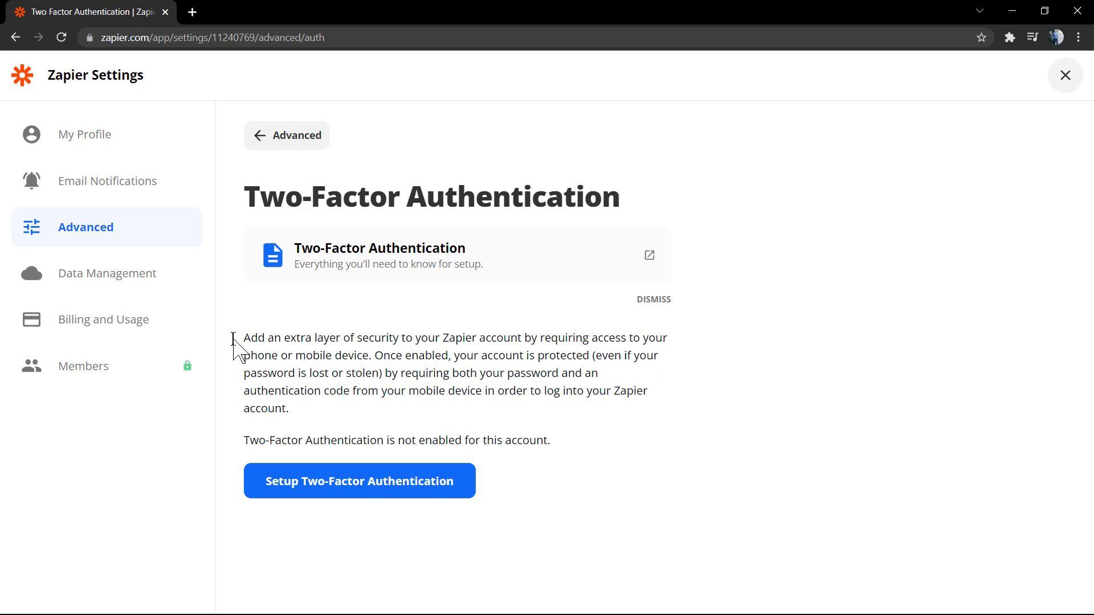
{"action": "left_click", "coordinate": [358, 480]}
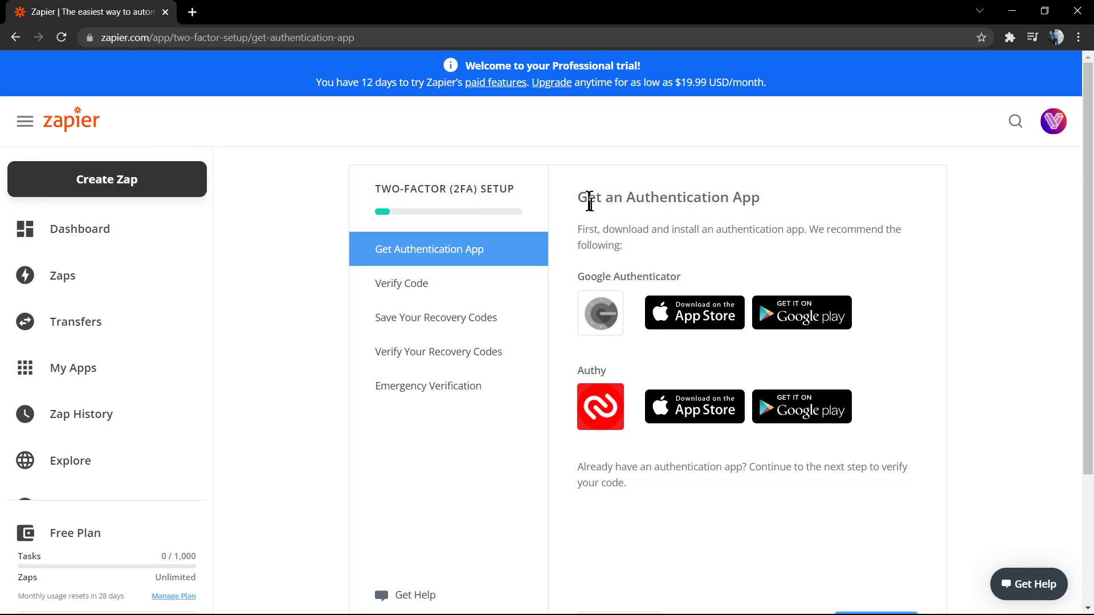
{"action": "double_click", "coordinate": [590, 370]}
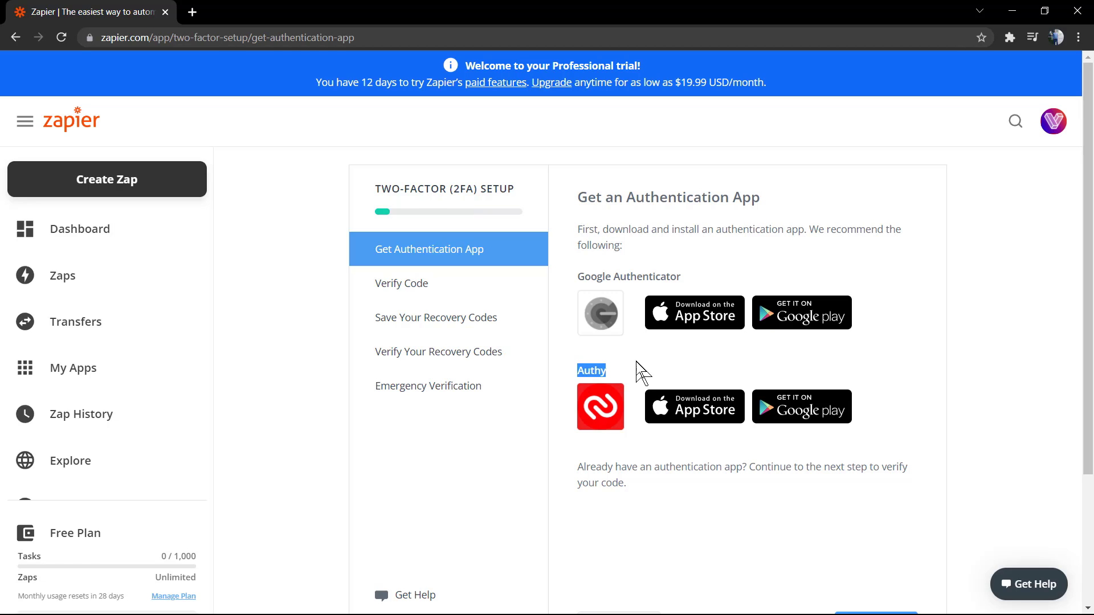
{"action": "mouse_move", "coordinate": [908, 511]}
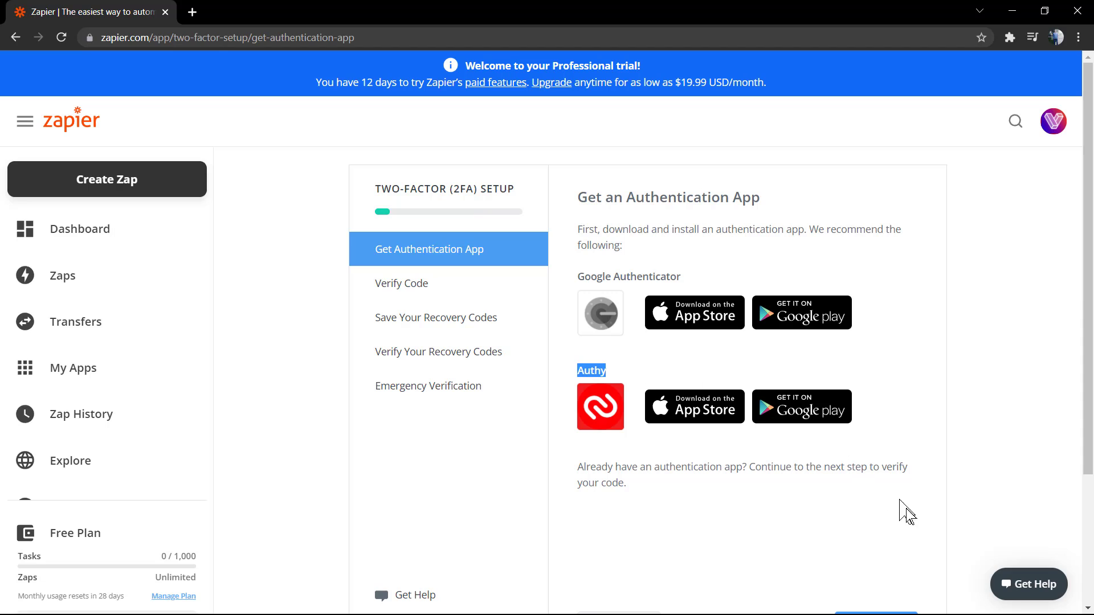
{"action": "scroll", "scroll_direction": "down", "scroll_amount": 3}
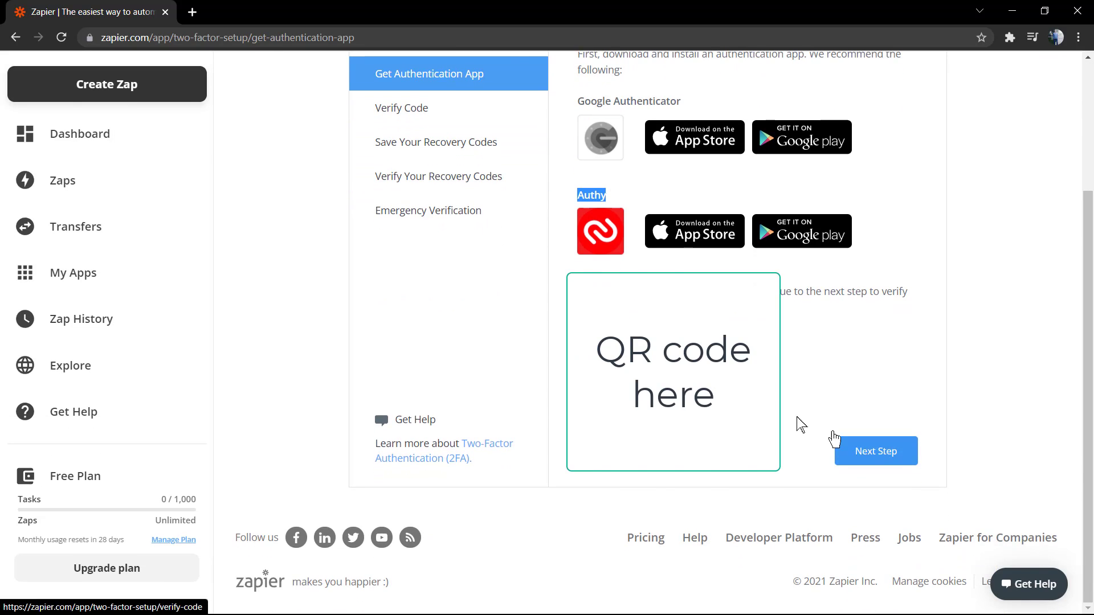
Enter the 6-digit authenticator code from the scanned QR code and proceed.
{"action": "left_click", "coordinate": [875, 451]}
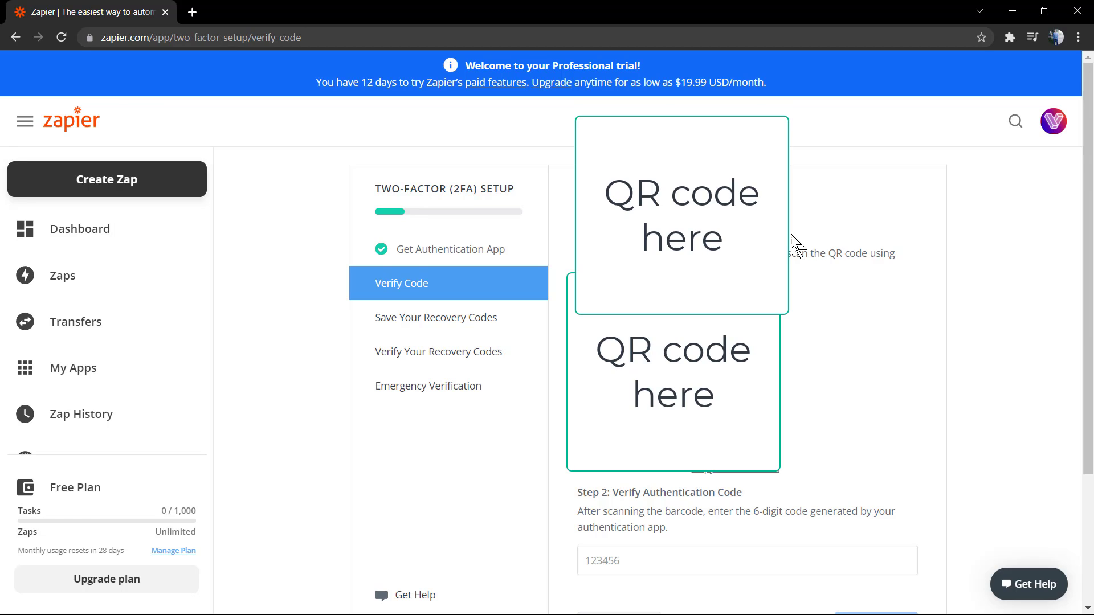
{"action": "mouse_move", "coordinate": [804, 253]}
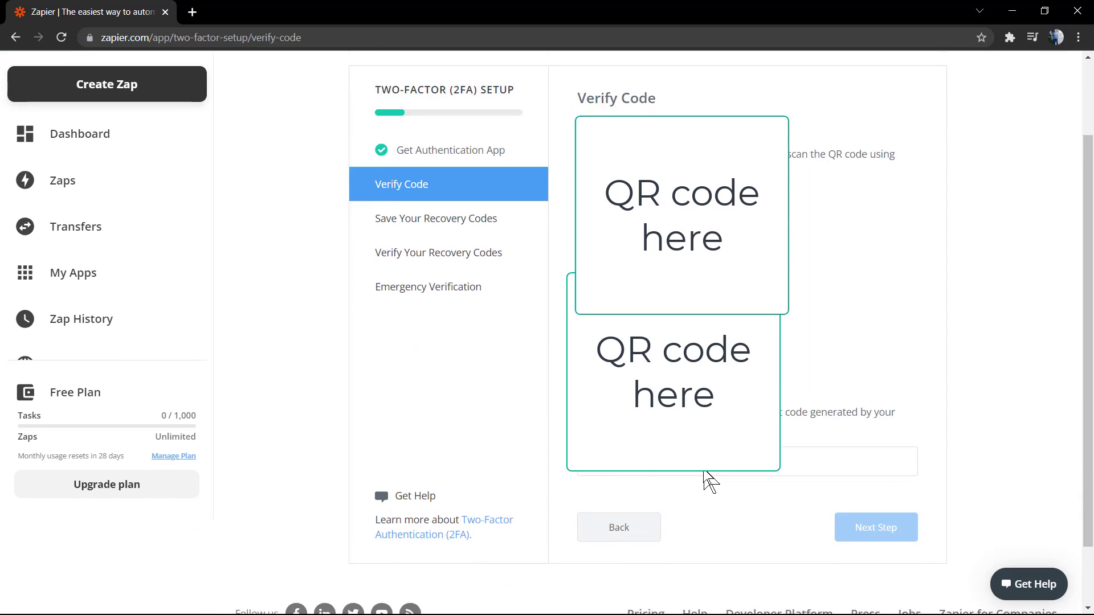
{"action": "scroll", "scroll_direction": "down", "scroll_amount": 3}
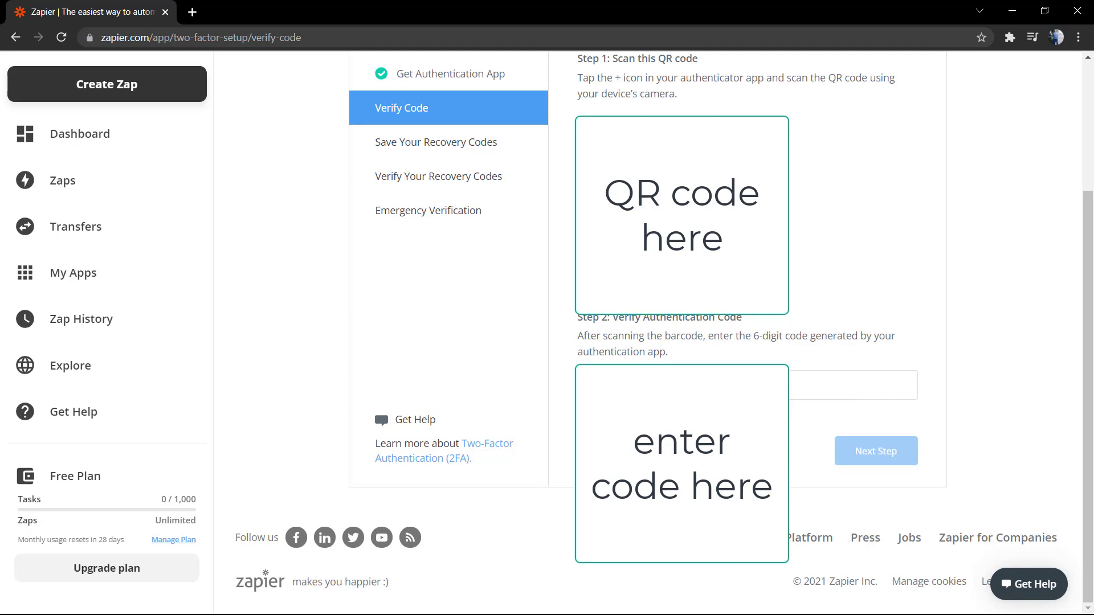
{"action": "left_click", "coordinate": [851, 384]}
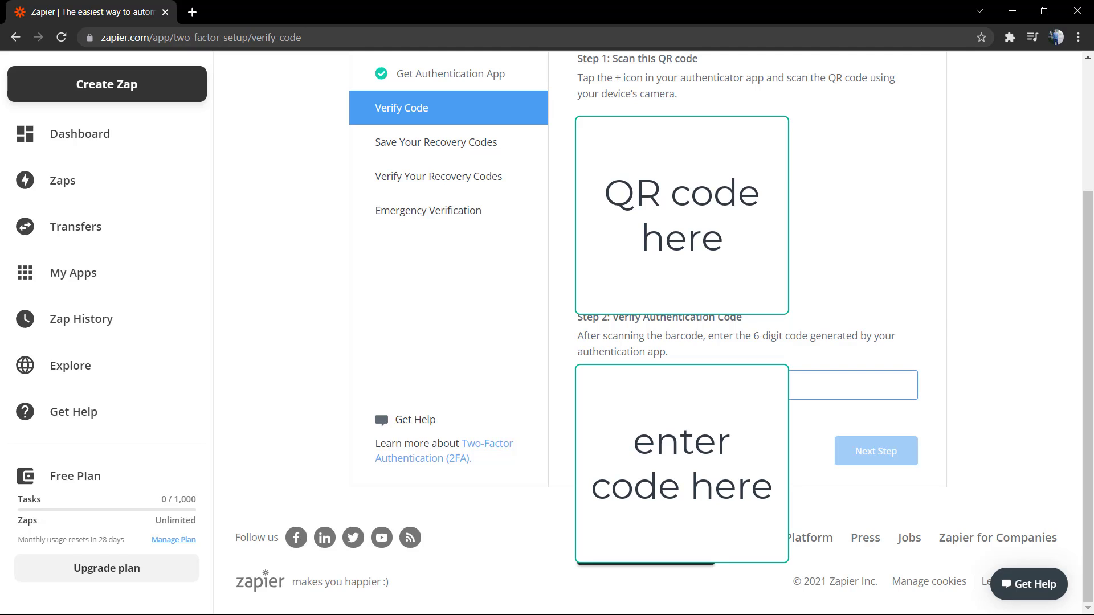
{"action": "left_click", "coordinate": [851, 385]}
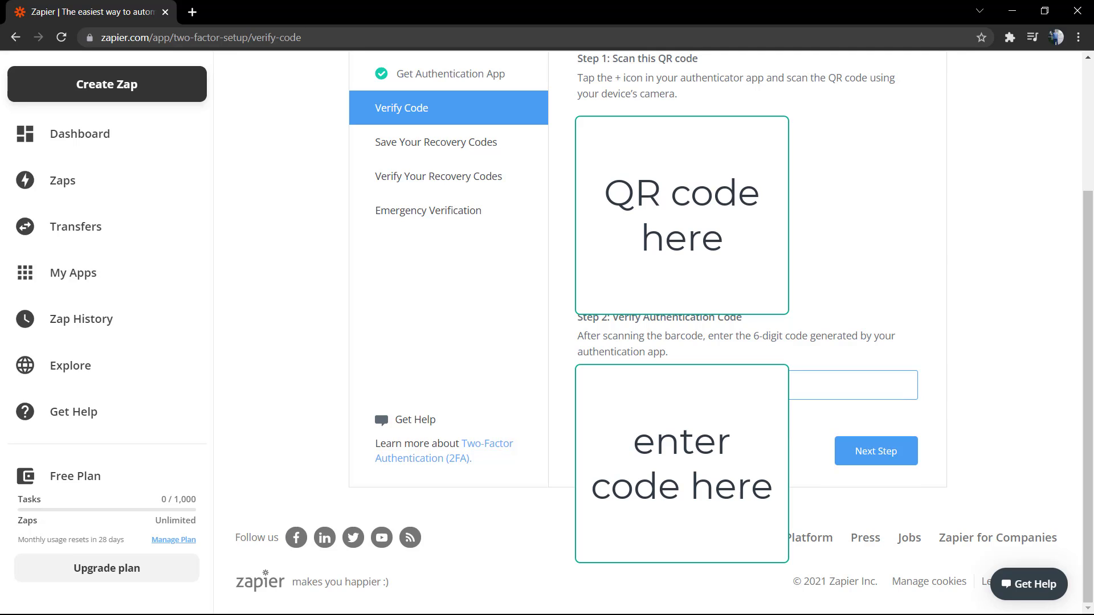
{"action": "left_click", "coordinate": [876, 451]}
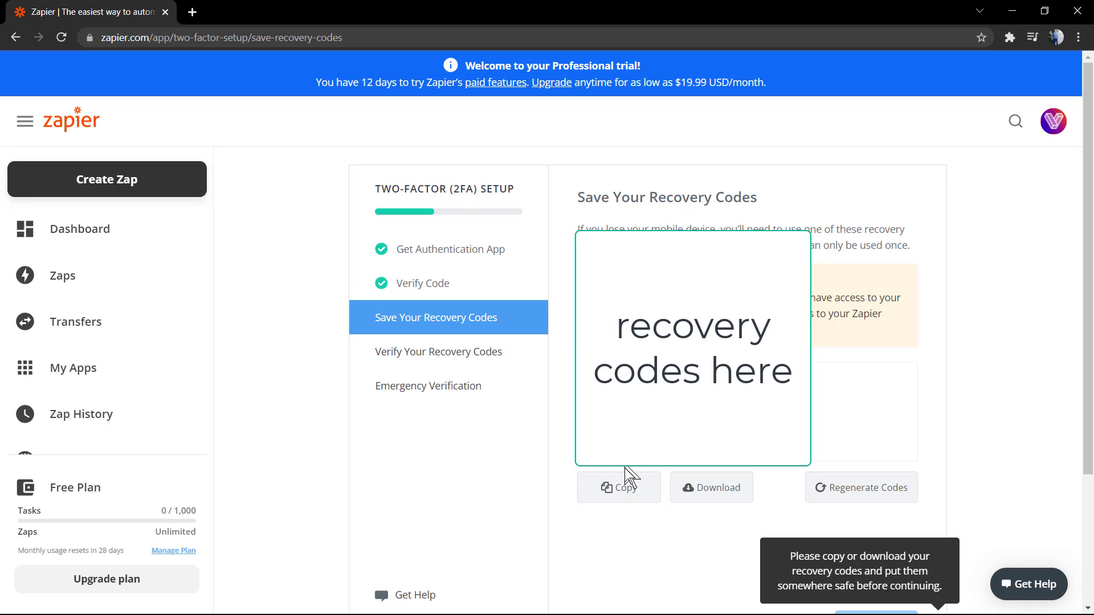
Copy the recovery codes to the clipboard and download them as a file.
{"action": "left_click", "coordinate": [618, 487]}
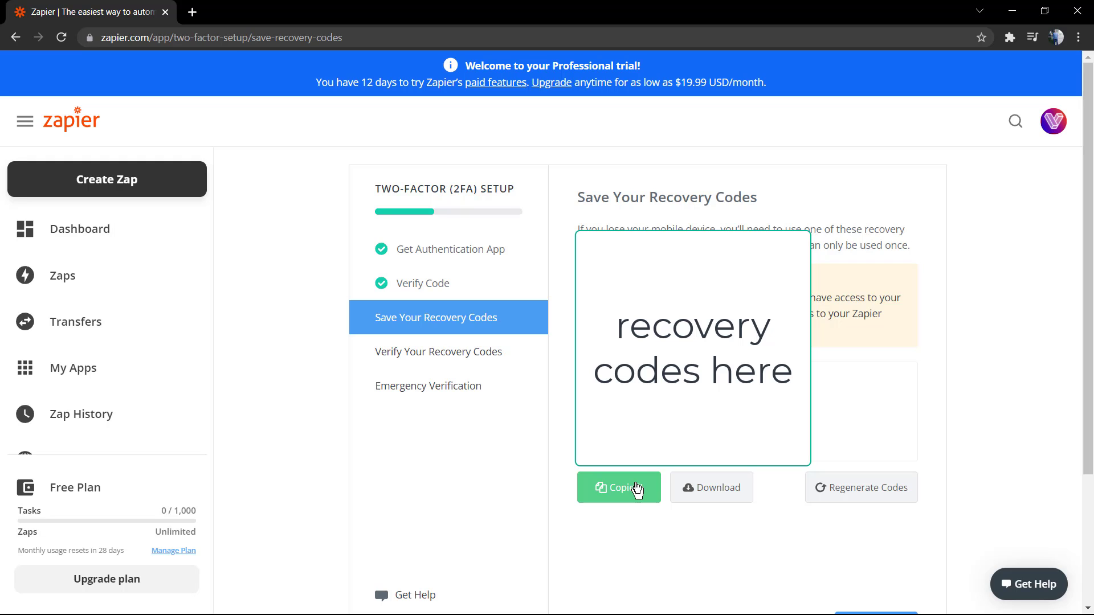
{"action": "left_click", "coordinate": [618, 487]}
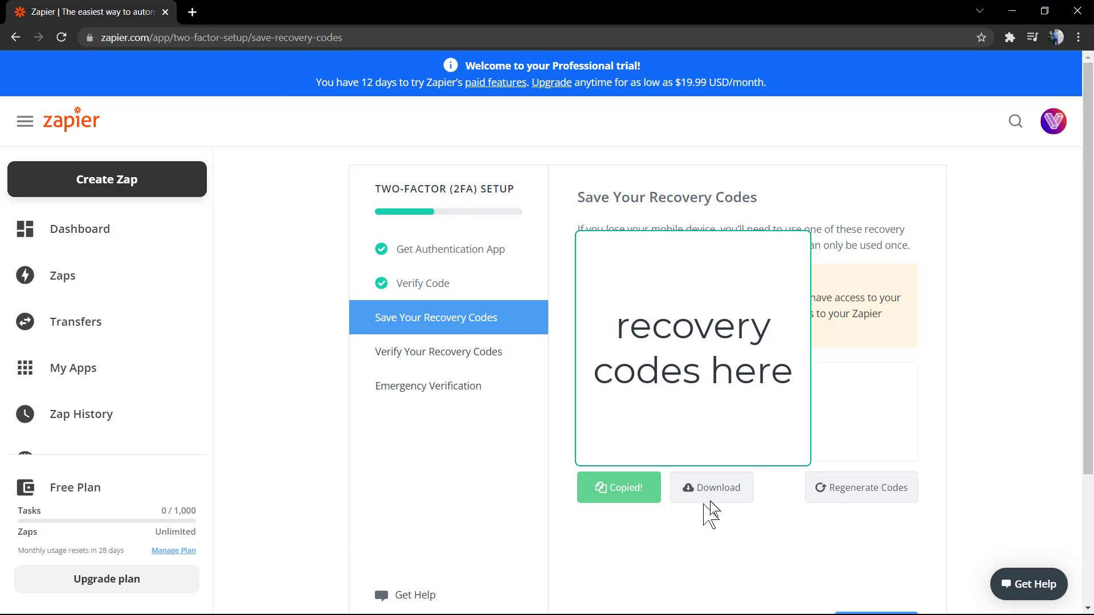
{"action": "left_click", "coordinate": [710, 487]}
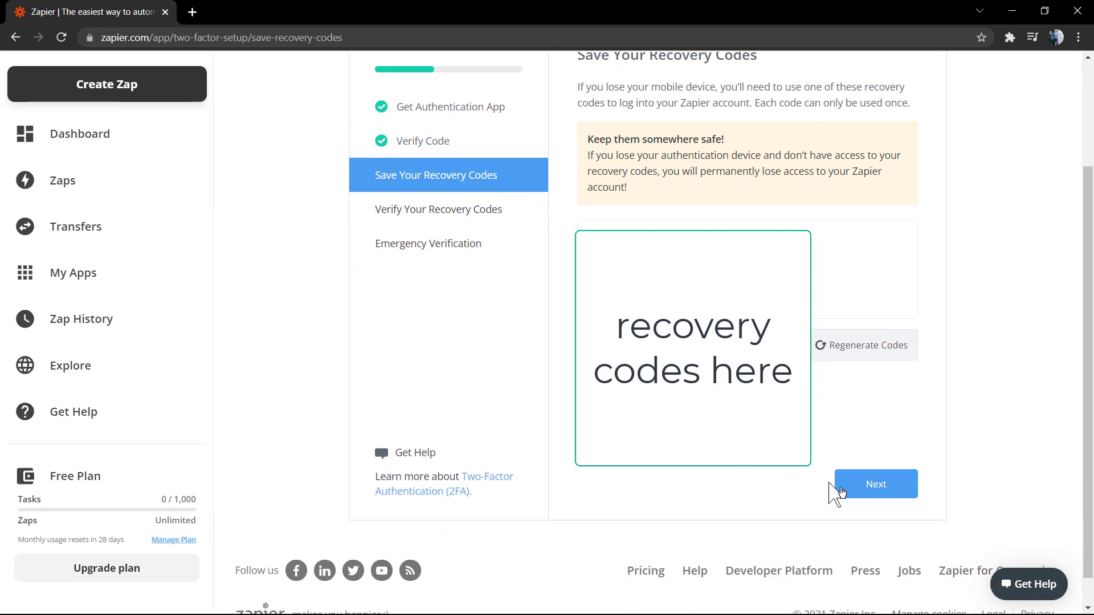
{"action": "left_click", "coordinate": [875, 484]}
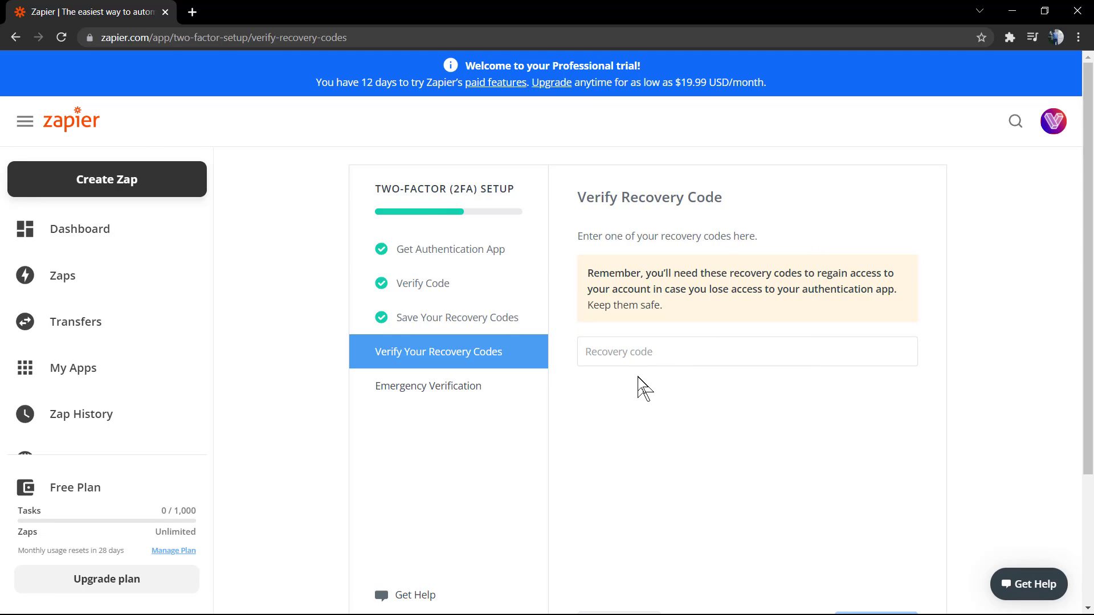
{"action": "mouse_move", "coordinate": [656, 376]}
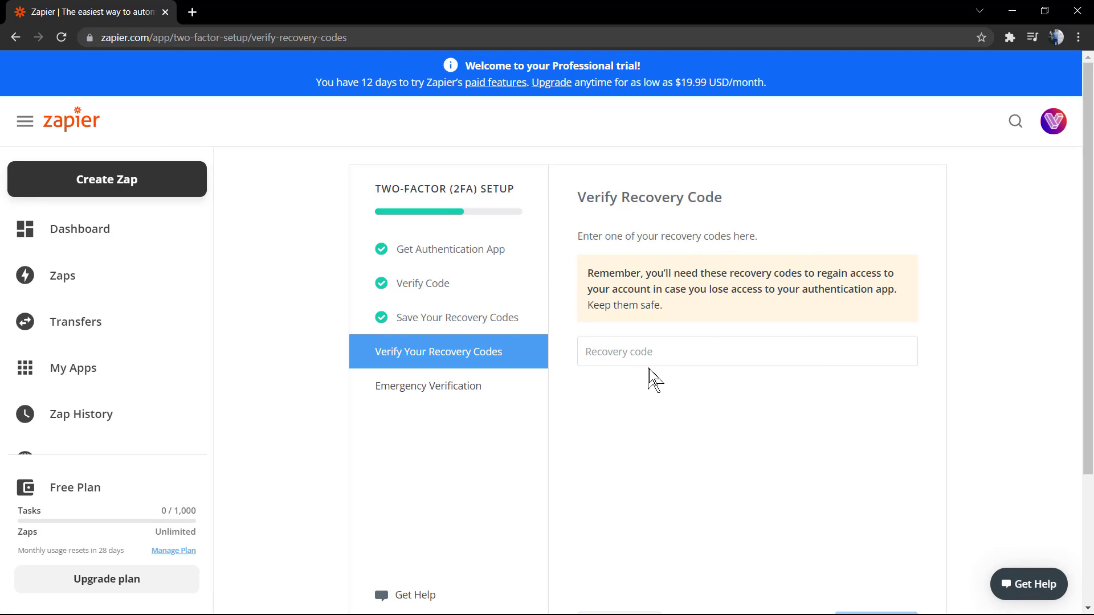
{"action": "mouse_move", "coordinate": [642, 391]}
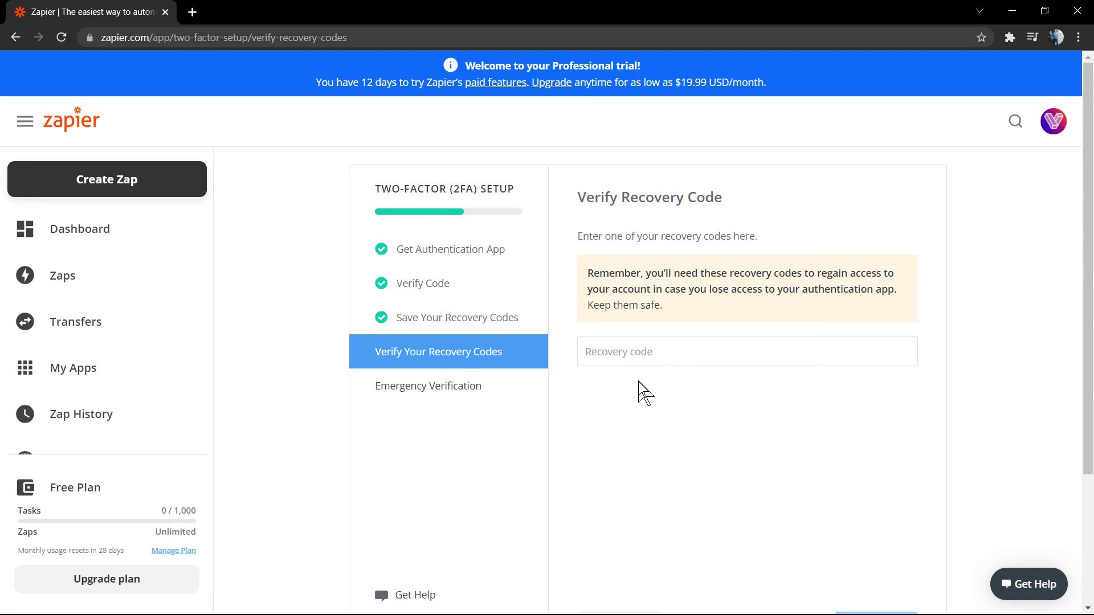
{"action": "mouse_move", "coordinate": [318, 582]}
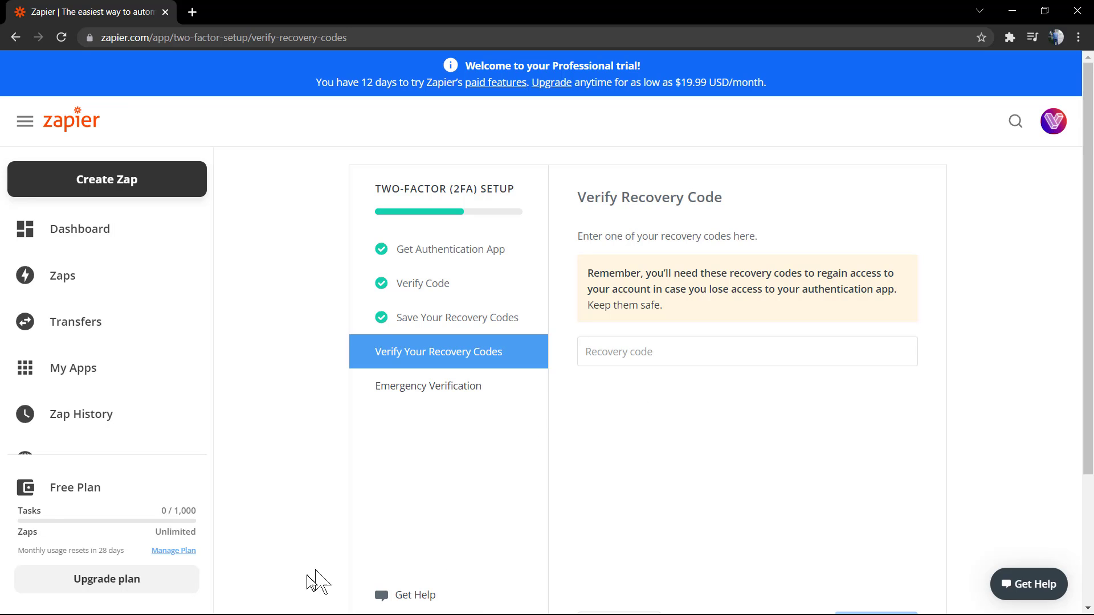
{"action": "mouse_move", "coordinate": [481, 448]}
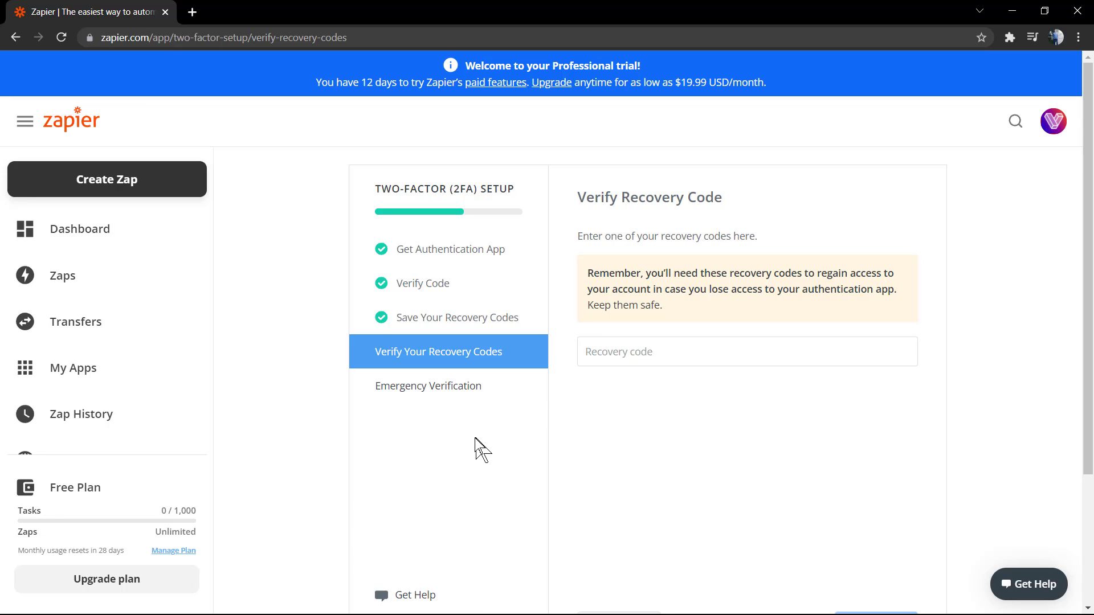
{"action": "mouse_move", "coordinate": [430, 328]}
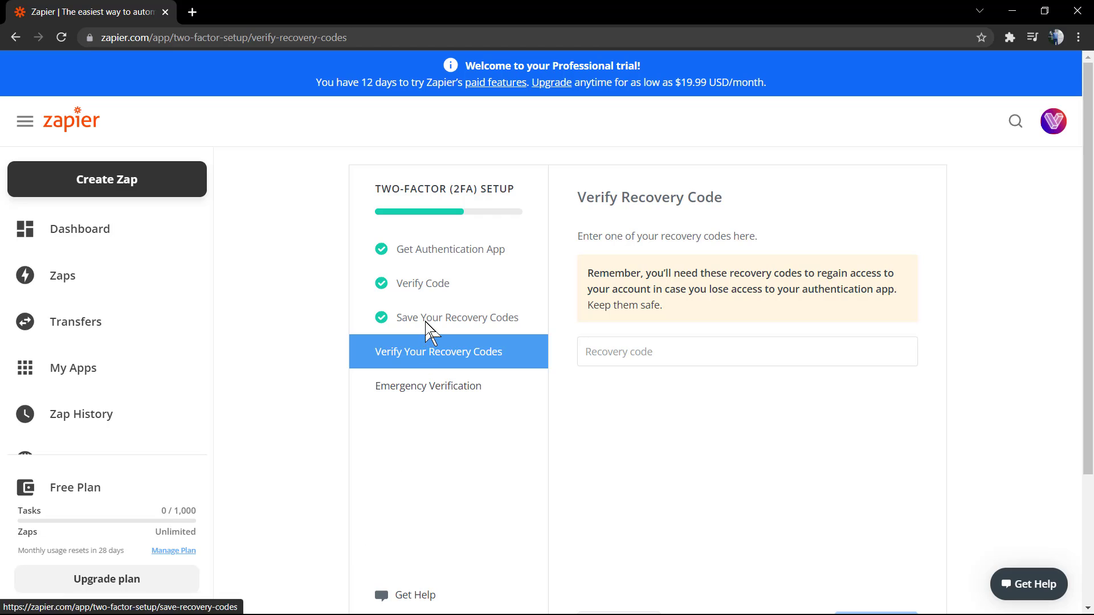
{"action": "left_click", "coordinate": [9, 600]}
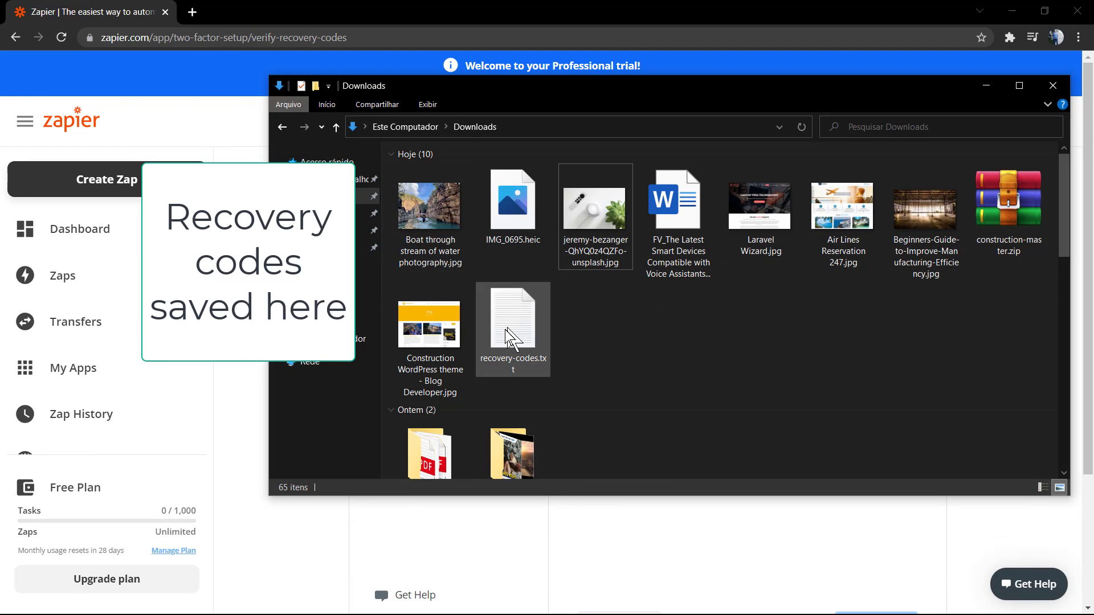
Open recovery-codes.txt, close Downloads, and submit a recovery code for verification.
{"action": "double_click", "coordinate": [513, 320]}
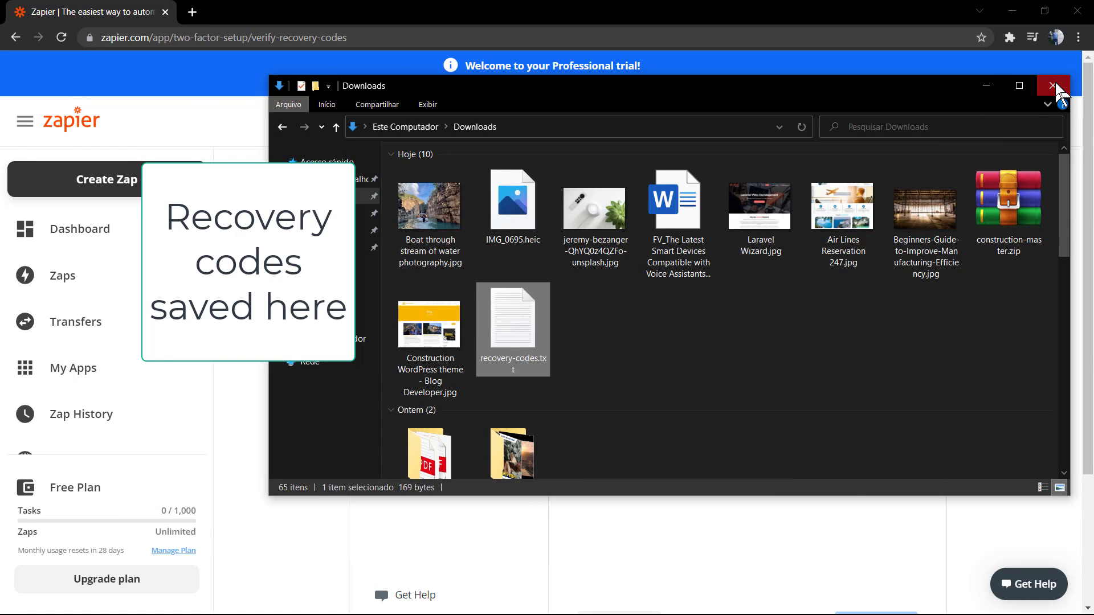
{"action": "left_click", "coordinate": [1071, 85]}
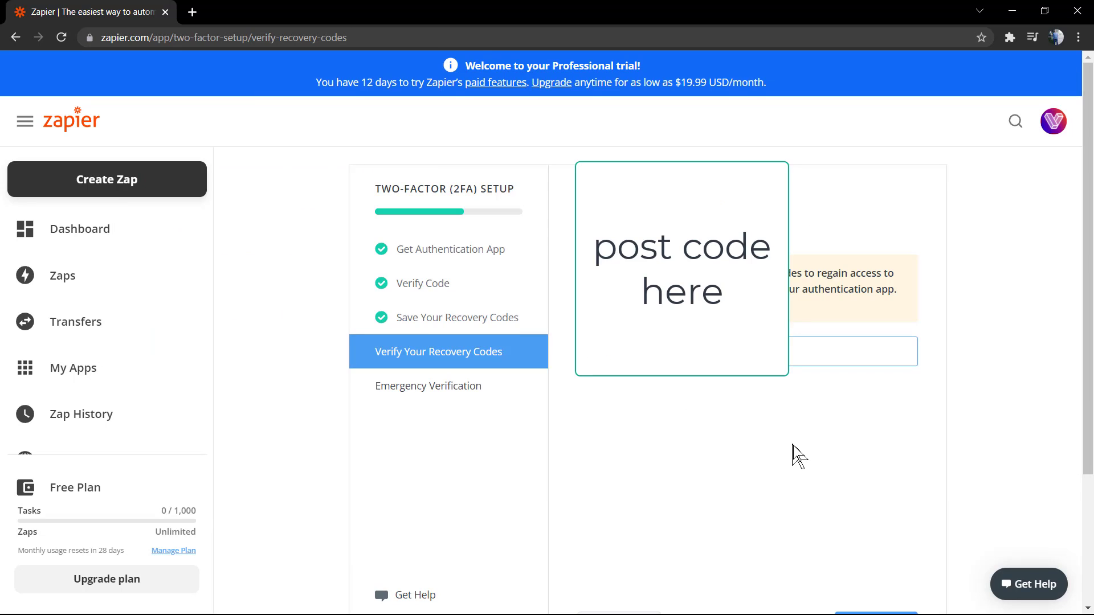
{"action": "left_click", "coordinate": [428, 385]}
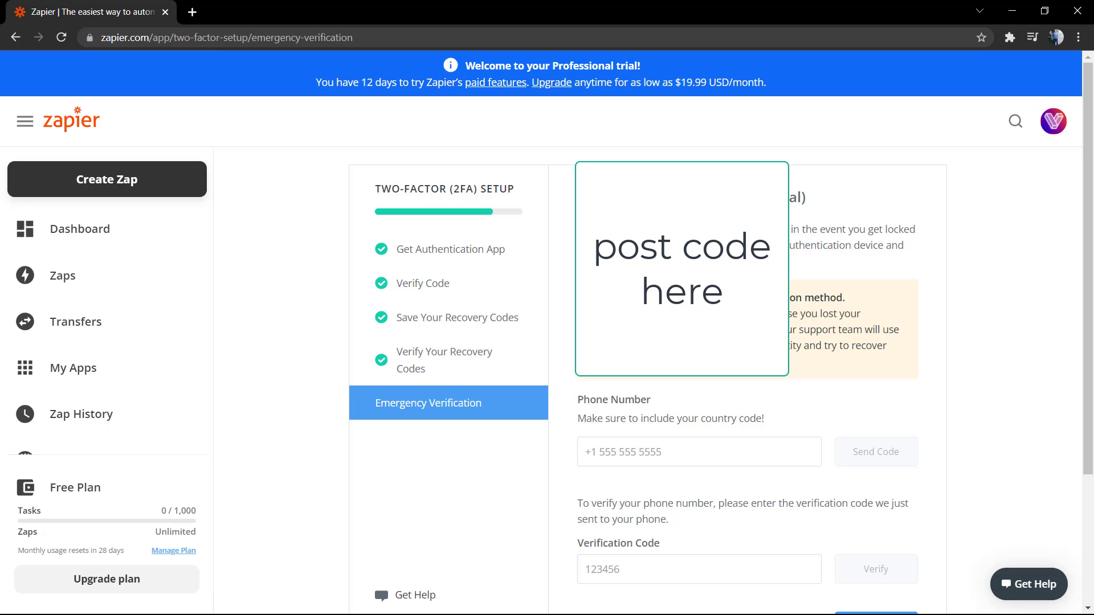
{"action": "scroll", "scroll_direction": "down", "scroll_amount": 3}
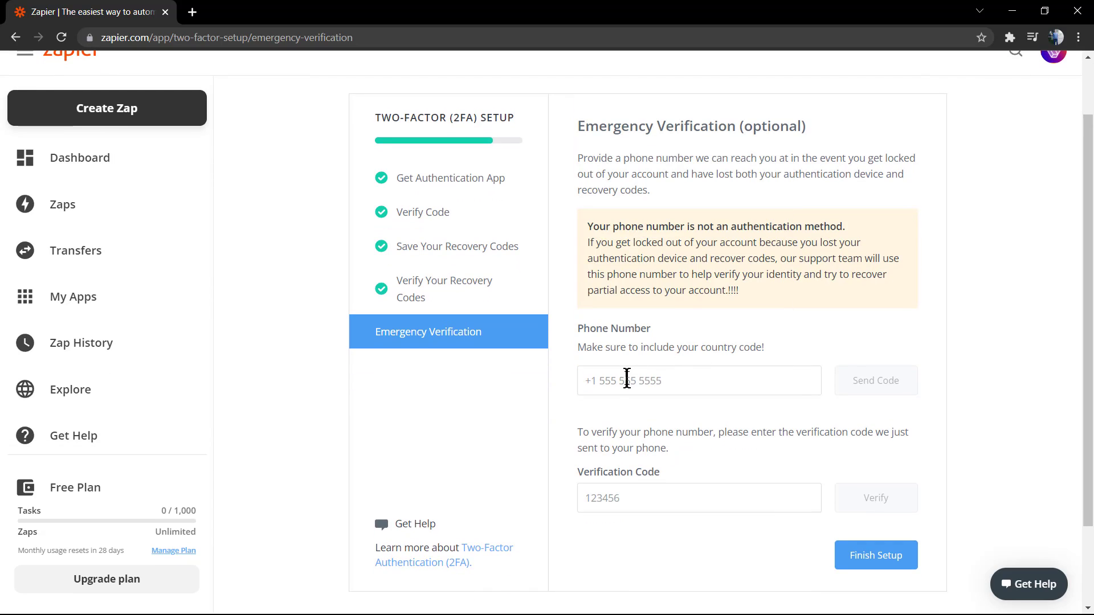
{"action": "left_click", "coordinate": [697, 380]}
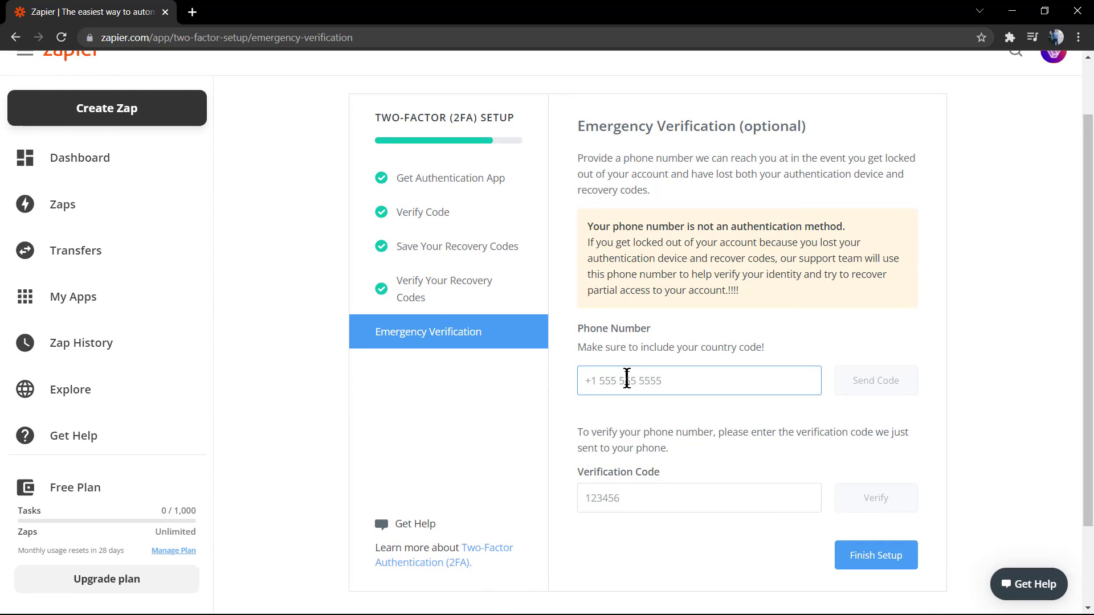
{"action": "scroll", "scroll_direction": "down", "scroll_amount": 3}
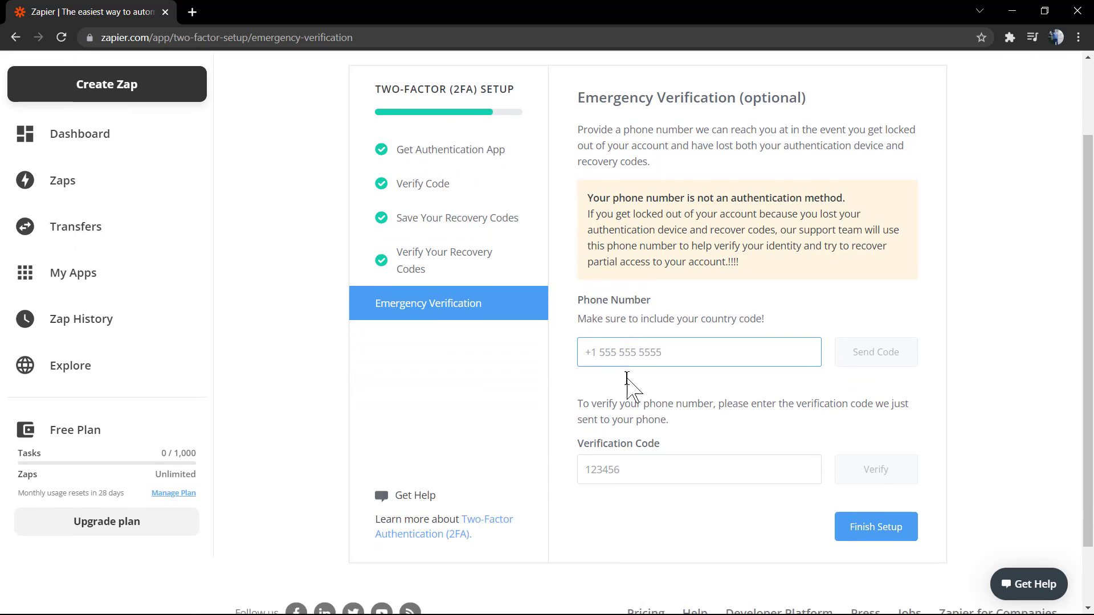
{"action": "scroll", "scroll_direction": "down", "scroll_amount": 3}
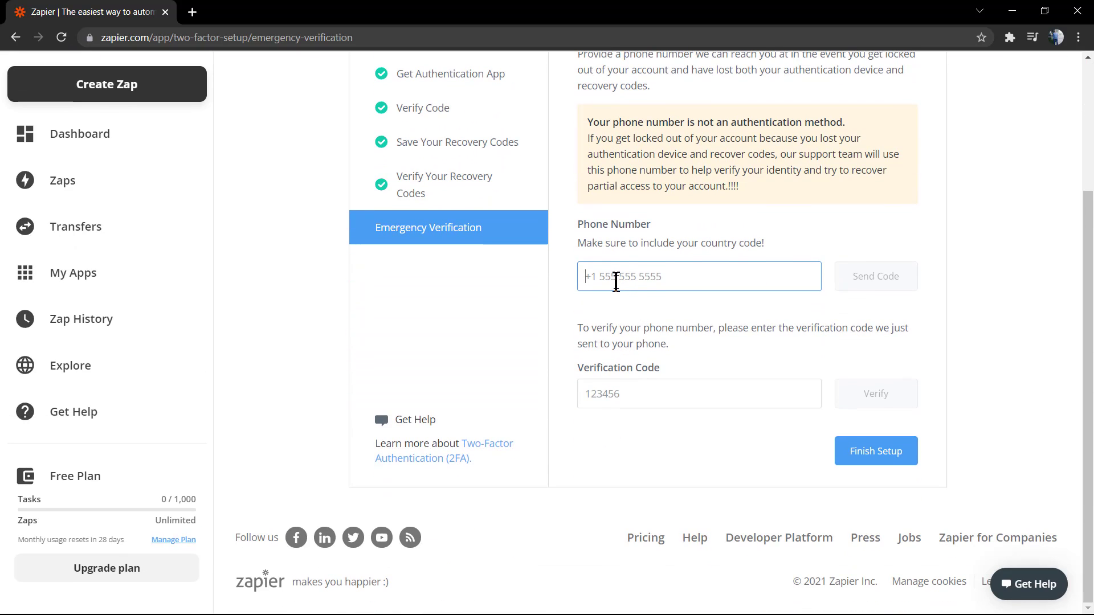
{"action": "type", "text": "15"}
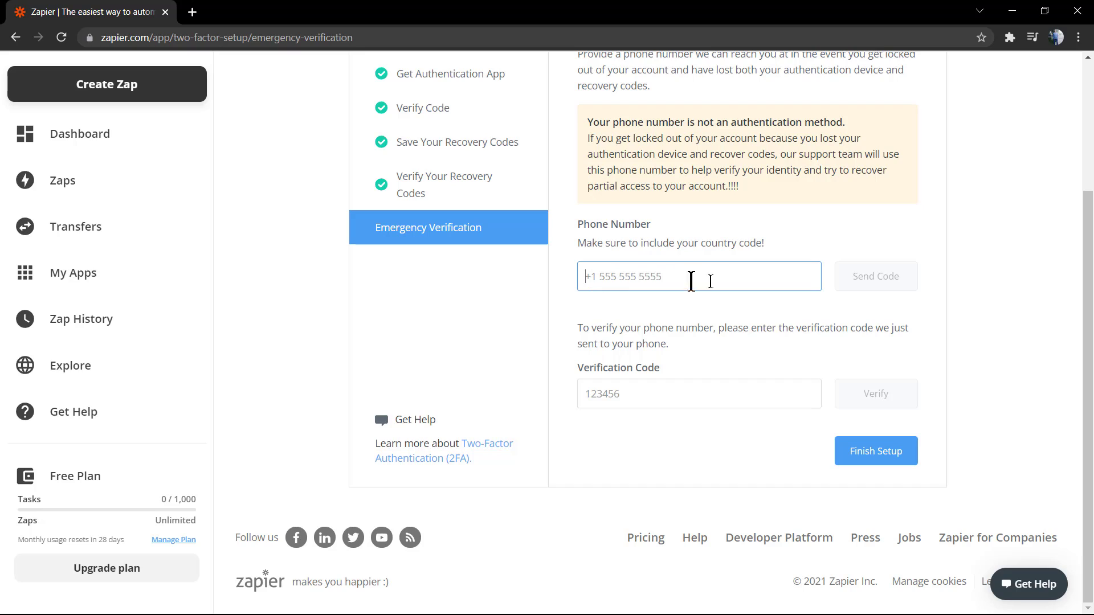
{"action": "mouse_move", "coordinate": [687, 277]}
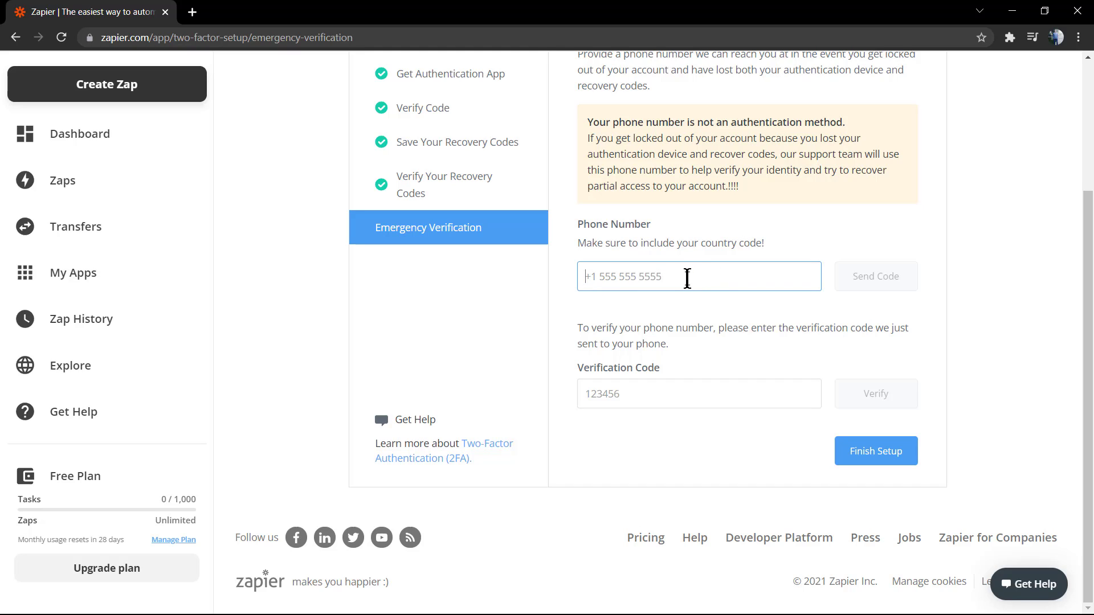
{"action": "mouse_move", "coordinate": [654, 176]}
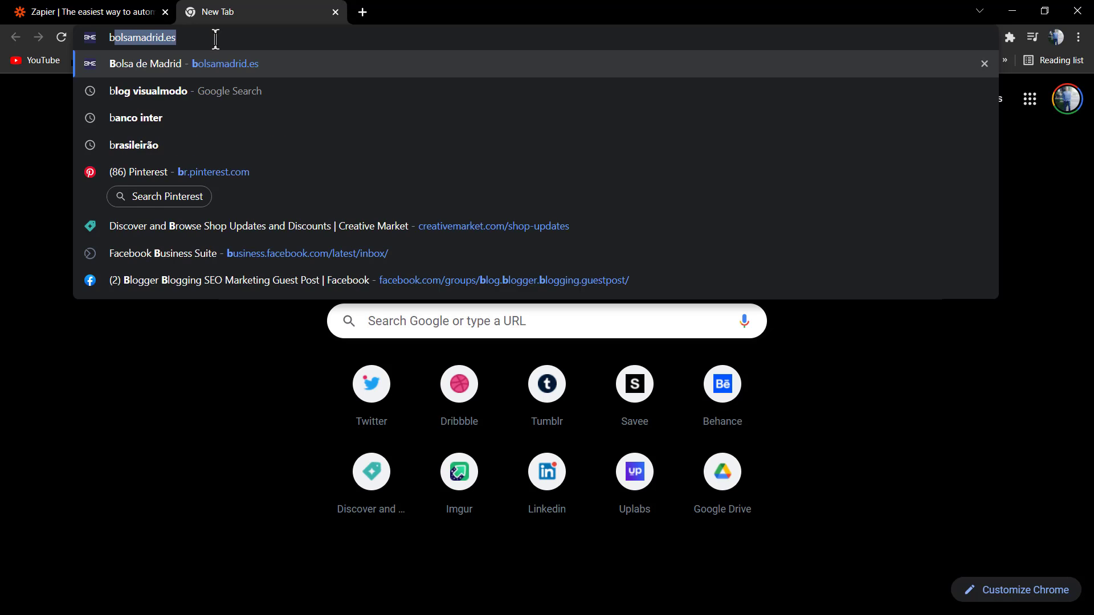
Search 'brazil country phone code' in a new tab, then return to Zapier.
{"action": "type", "text": "brazil co"}
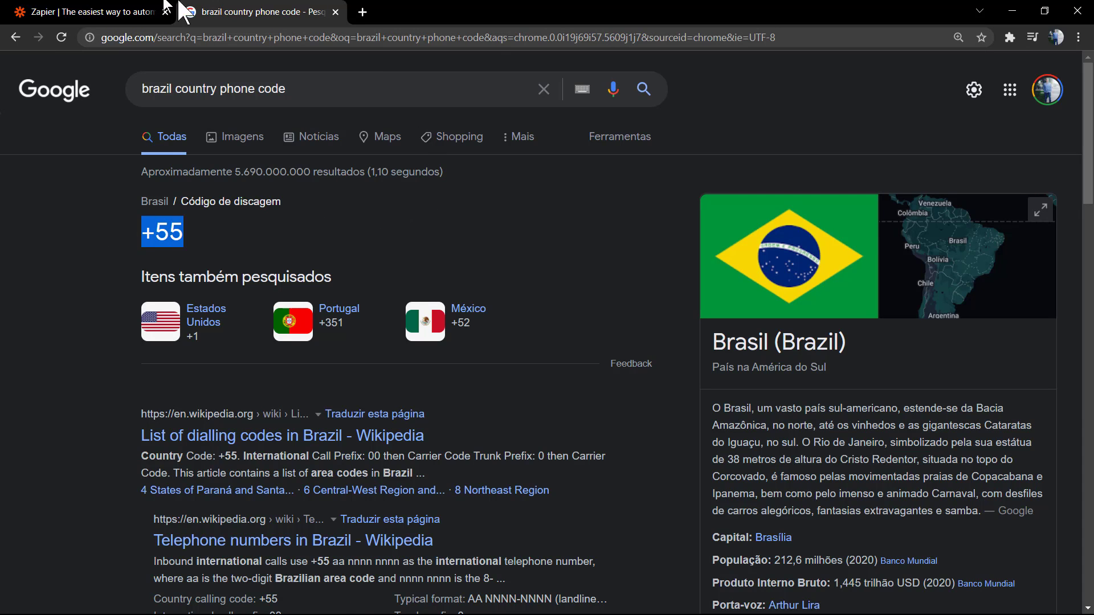
{"action": "left_click", "coordinate": [84, 12]}
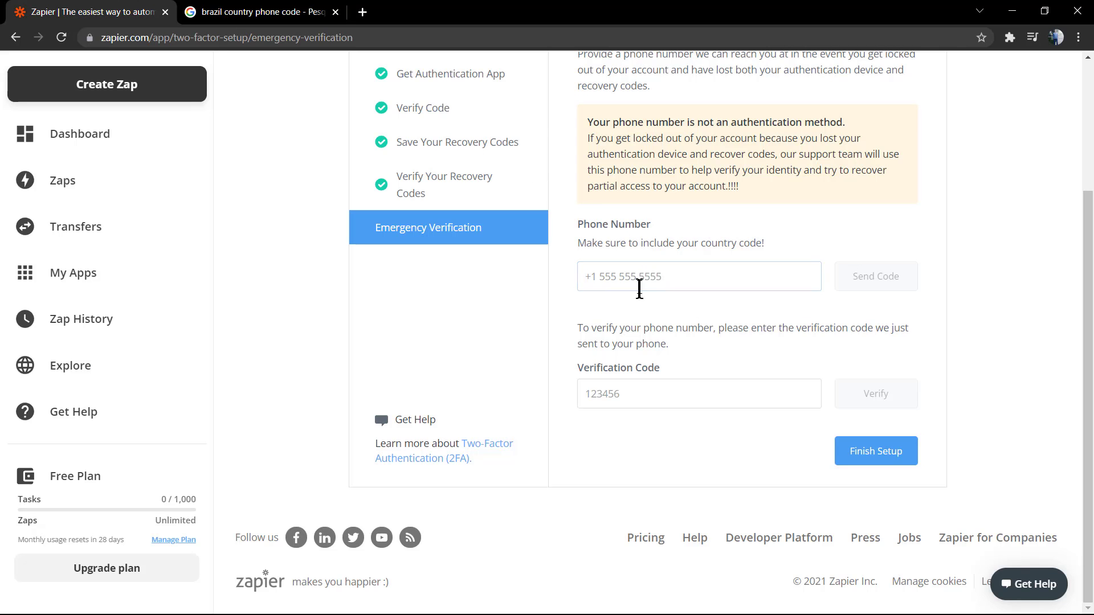
Enter a +55 emergency phone number and request the verification code.
{"action": "type", "text": "+55"}
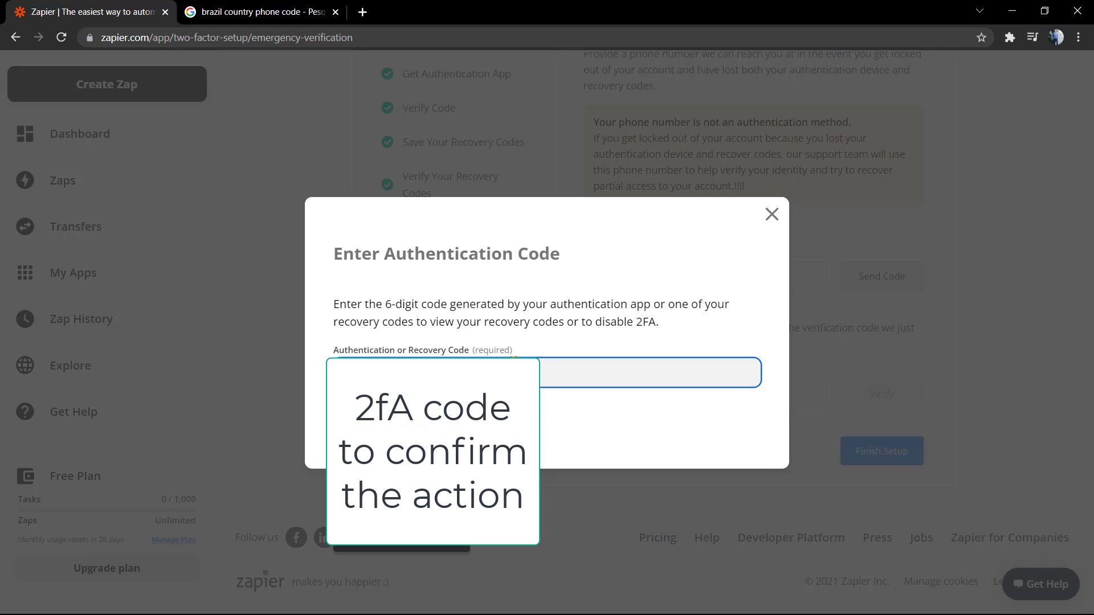
Confirm the action with the authenticator app code.
{"action": "left_click", "coordinate": [544, 372]}
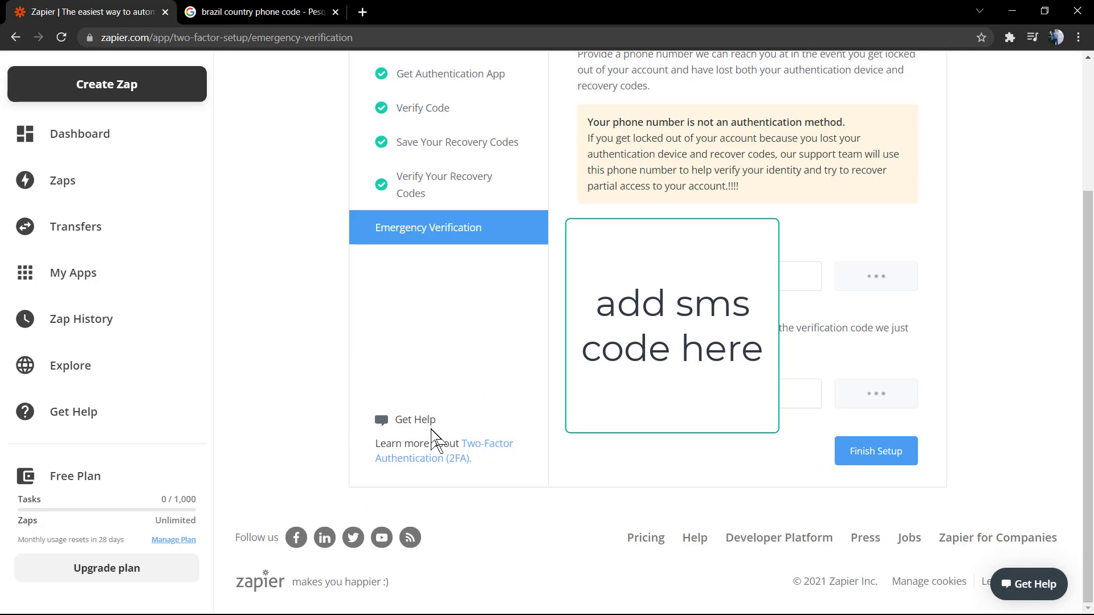
Dismiss the text-sent notice, verify the SMS code, and click Finish Setup.
{"action": "left_click", "coordinate": [875, 276]}
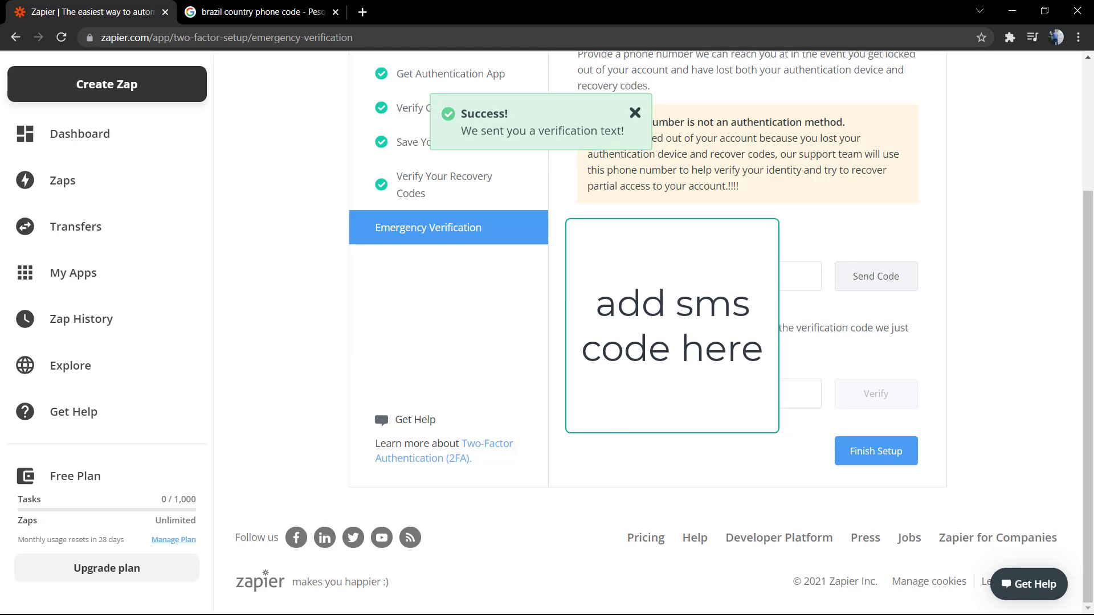
{"action": "left_click", "coordinate": [634, 113]}
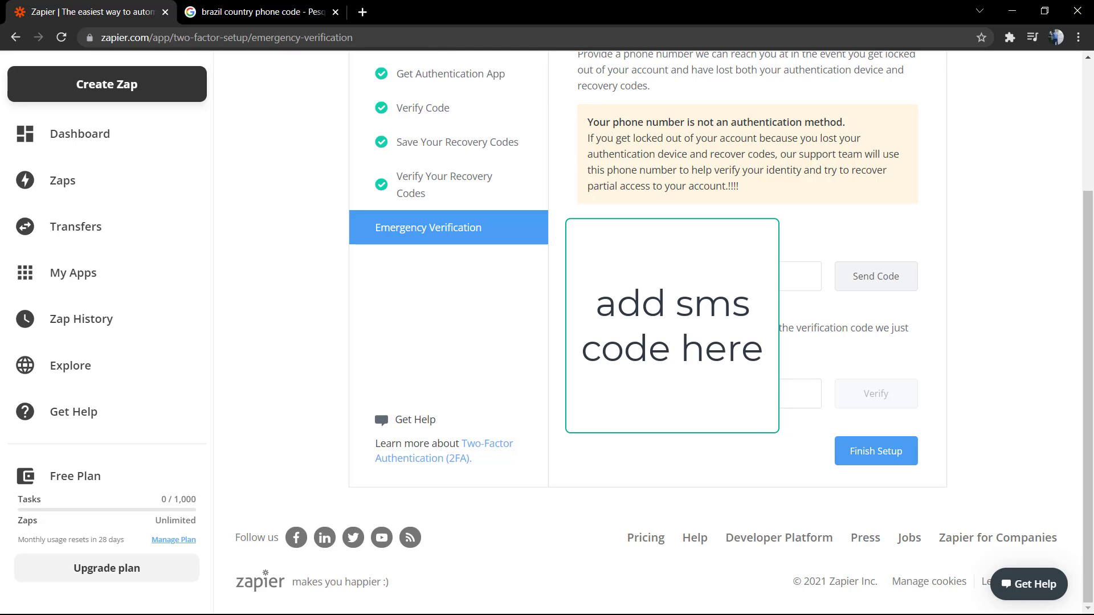
{"action": "left_click", "coordinate": [767, 394]}
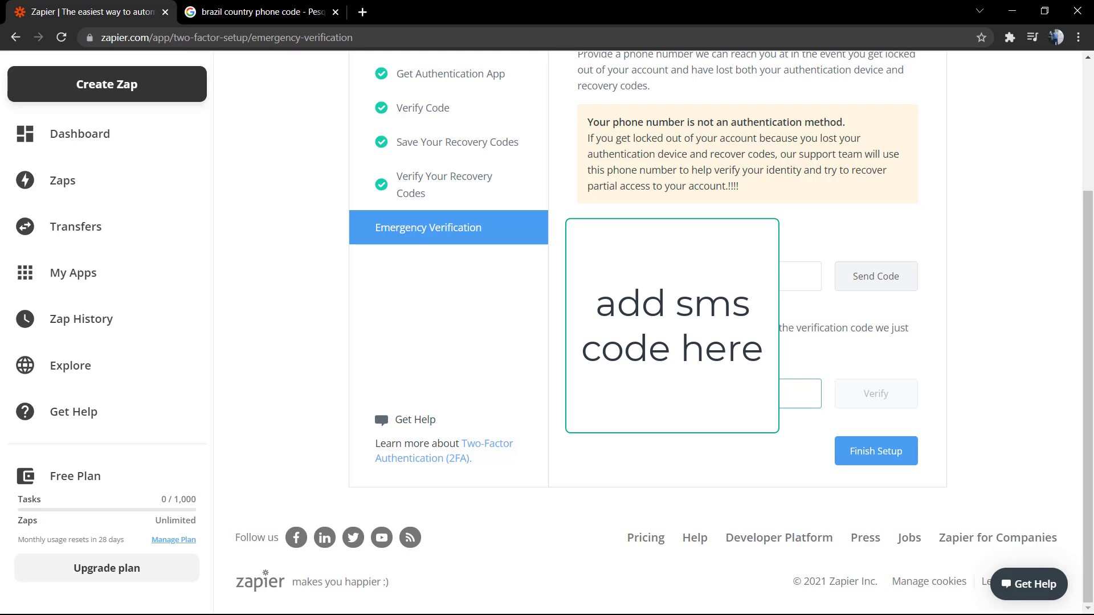
{"action": "left_click", "coordinate": [874, 450]}
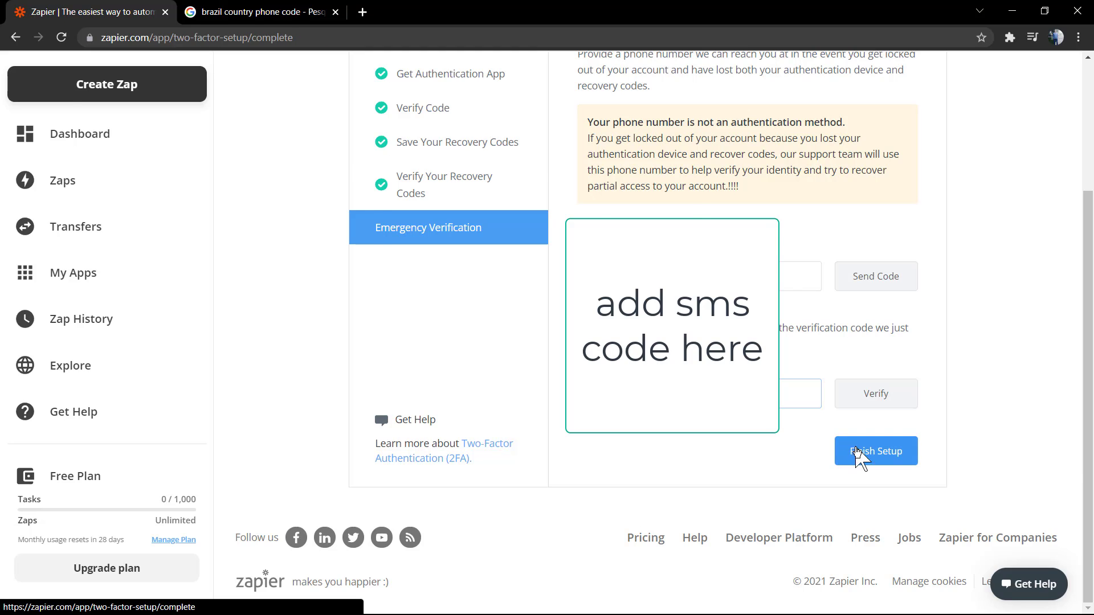
{"action": "left_click", "coordinate": [875, 451]}
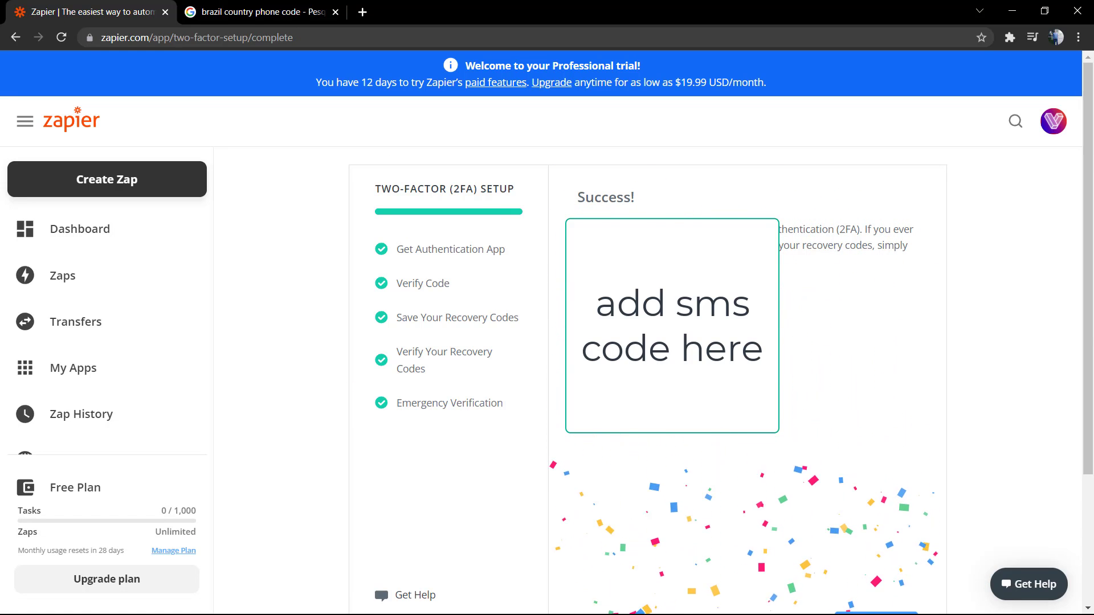